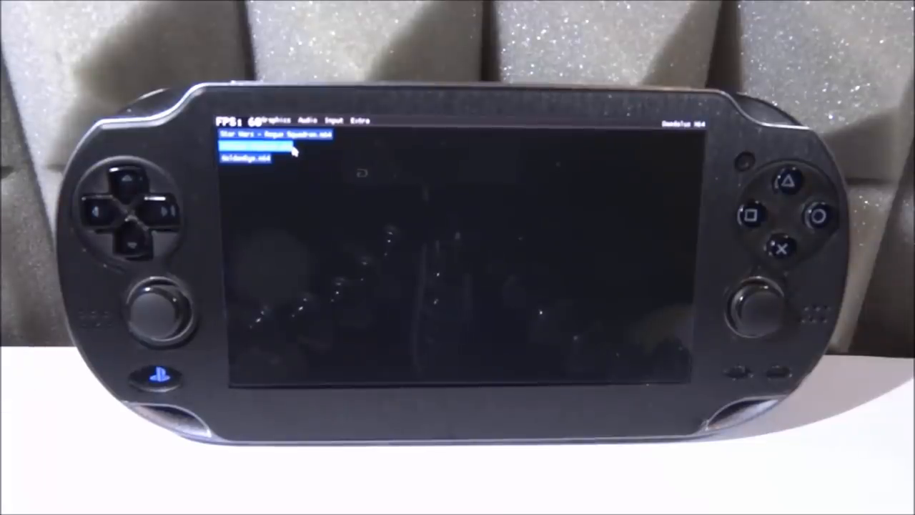
Launch the selected N64 ROM from the browser so the Nintendo 64 boot logo appears.
click(258, 146)
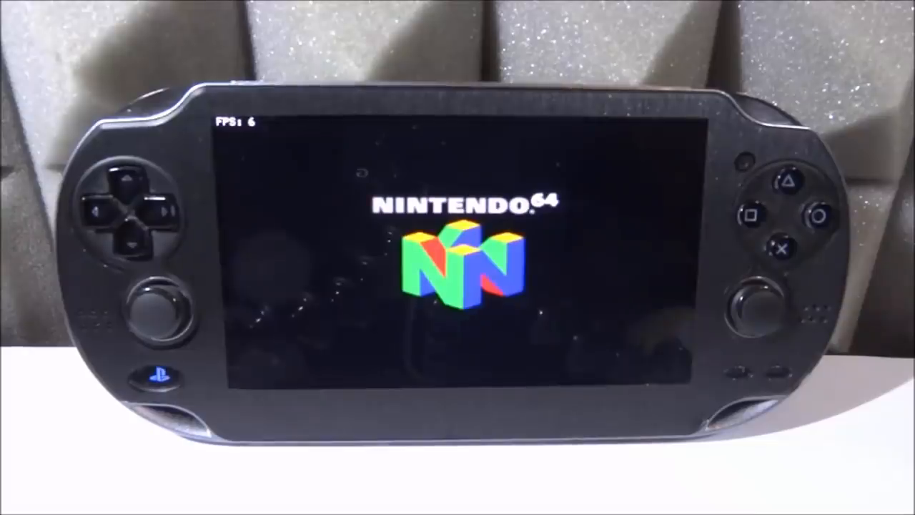